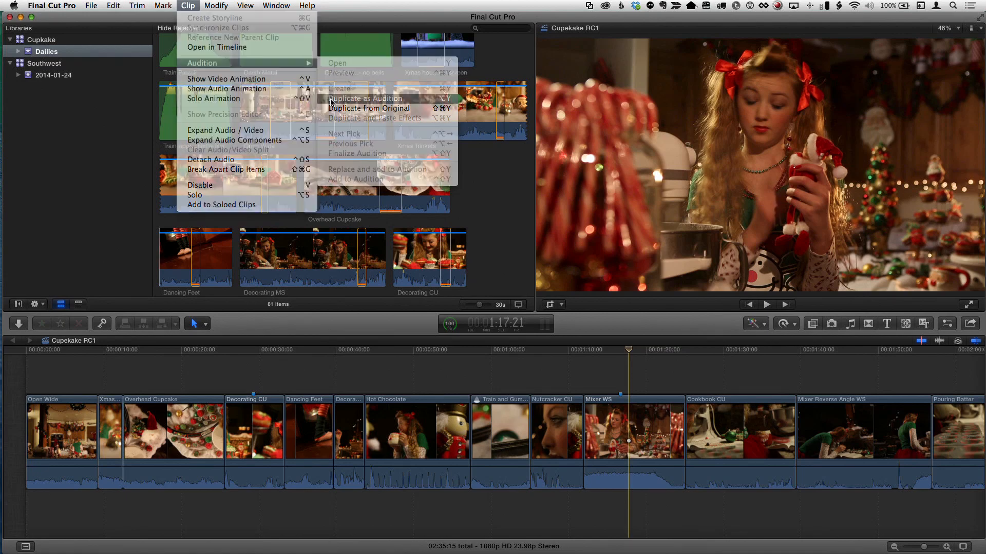
Duplicate the Mixer WS clip as an audition, creating Mixer WS - copy 1.
{"action": "left_click", "coordinate": [368, 108]}
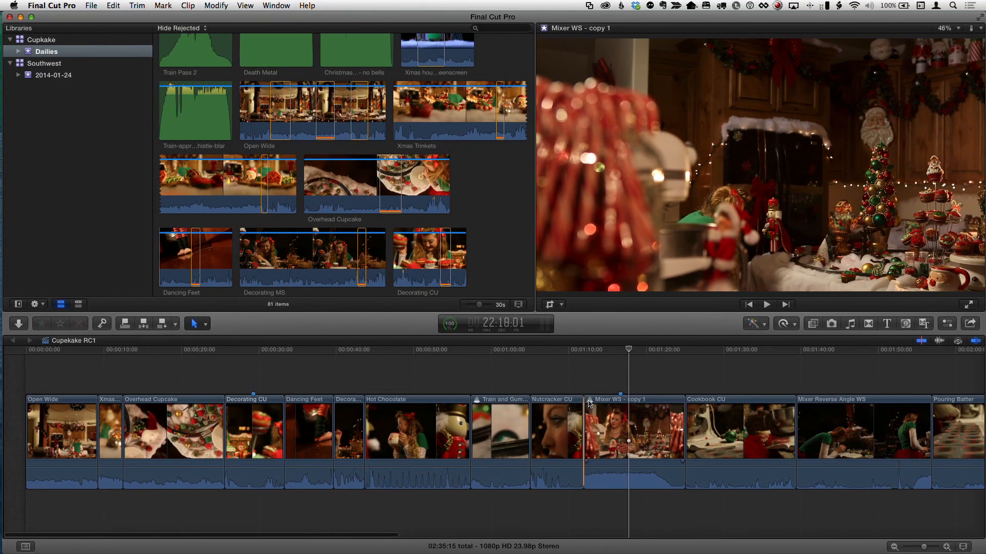
{"action": "left_click", "coordinate": [633, 430]}
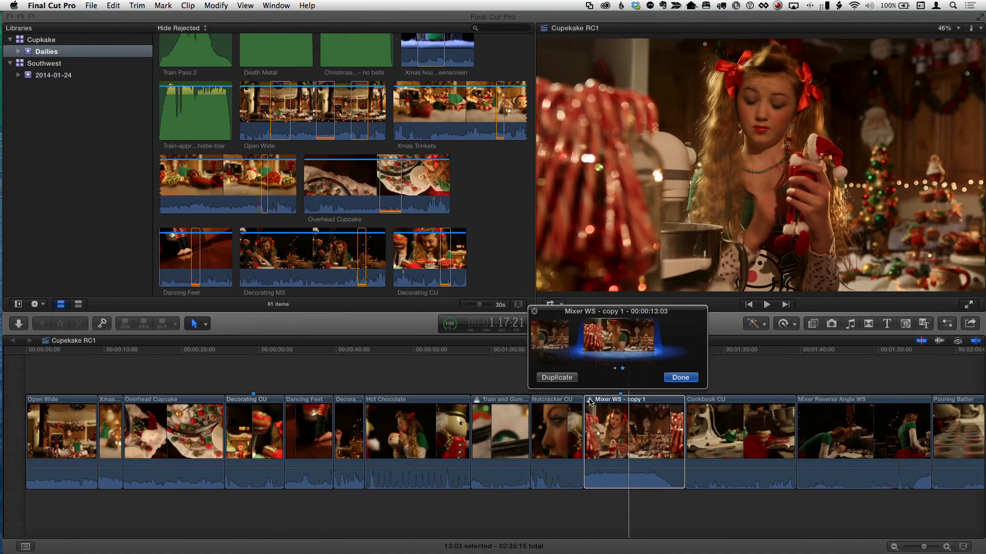
{"action": "left_click", "coordinate": [680, 376]}
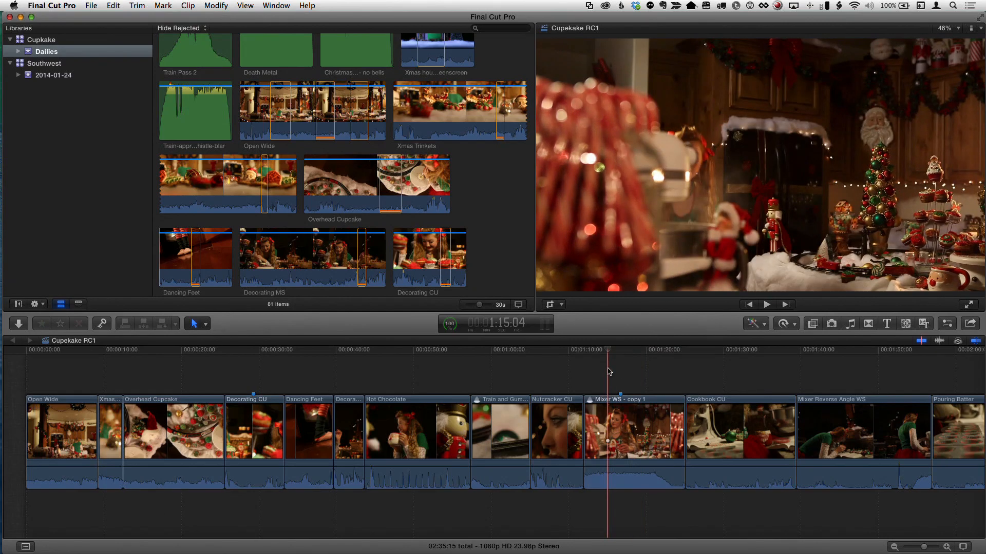
Preview the edit and trim Mixer WS - copy 1 shorter, bringing the total to 2:28:23.
{"action": "left_click", "coordinate": [766, 304]}
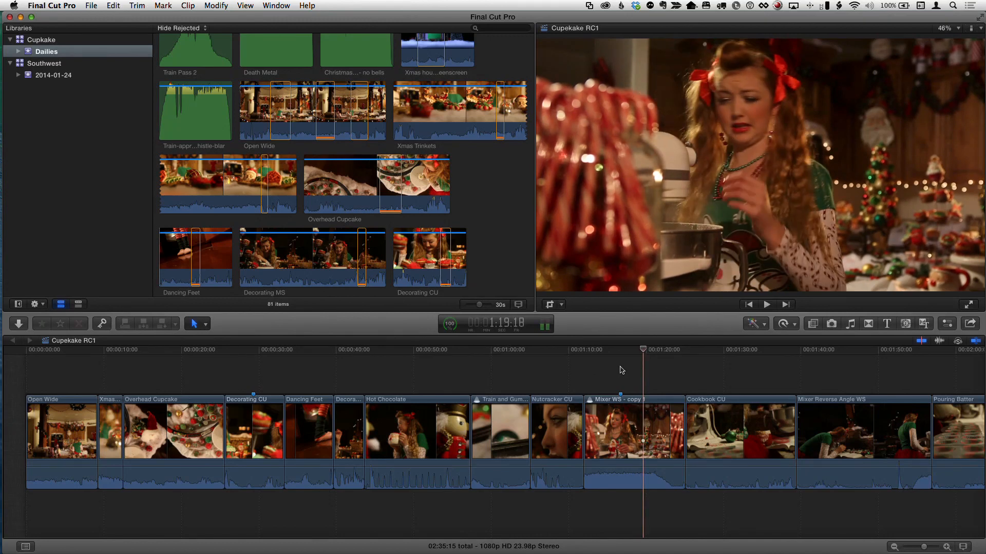
{"action": "left_click", "coordinate": [766, 303]}
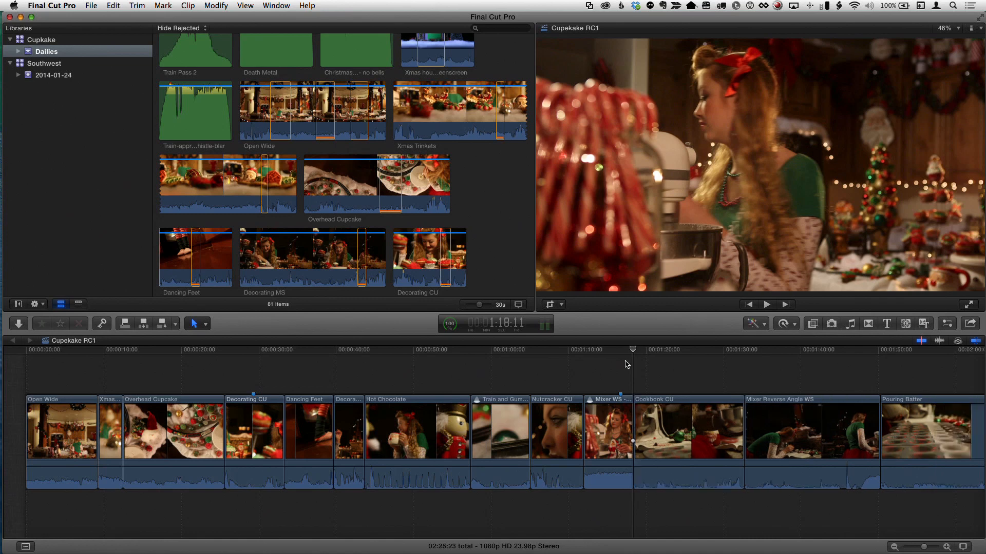
{"action": "left_click", "coordinate": [621, 368]}
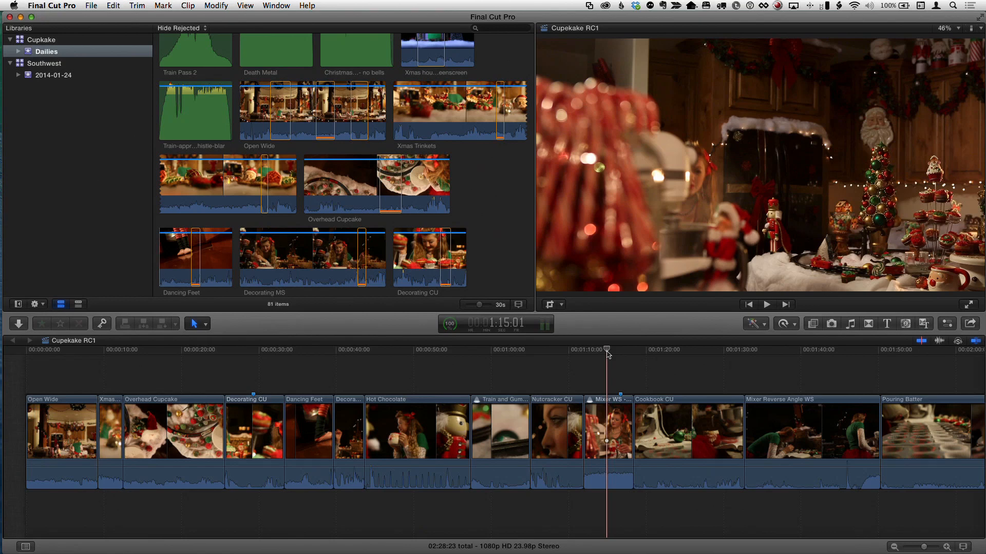
{"action": "left_click", "coordinate": [766, 303]}
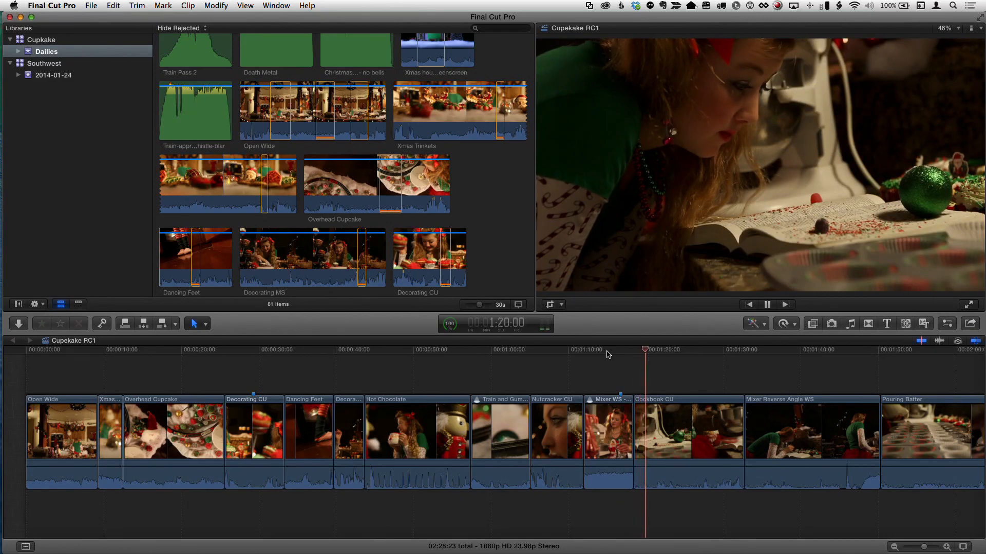
{"action": "left_click", "coordinate": [580, 349]}
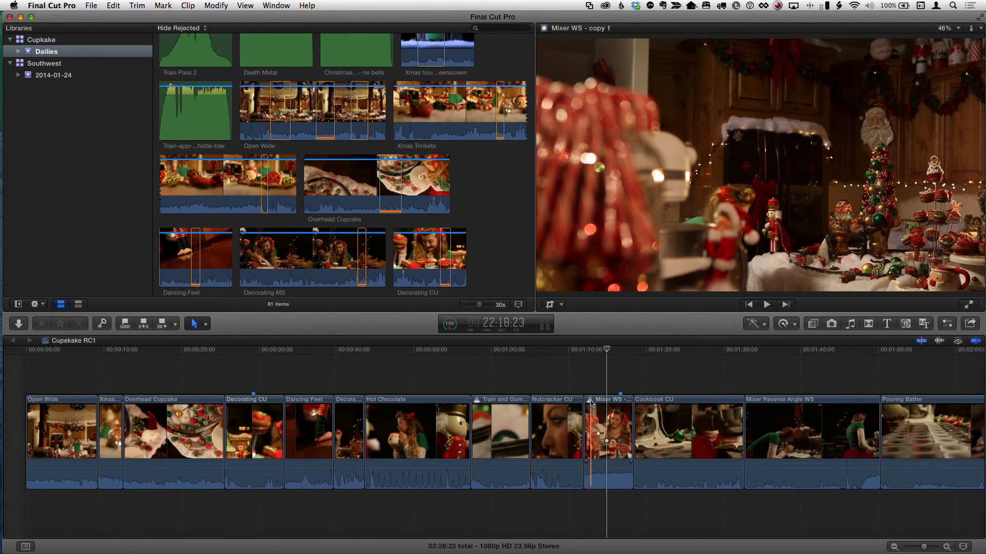
Make the full-length Mixer WS pick active again, restoring the total to 2:35:15.
{"action": "left_click", "coordinate": [607, 430]}
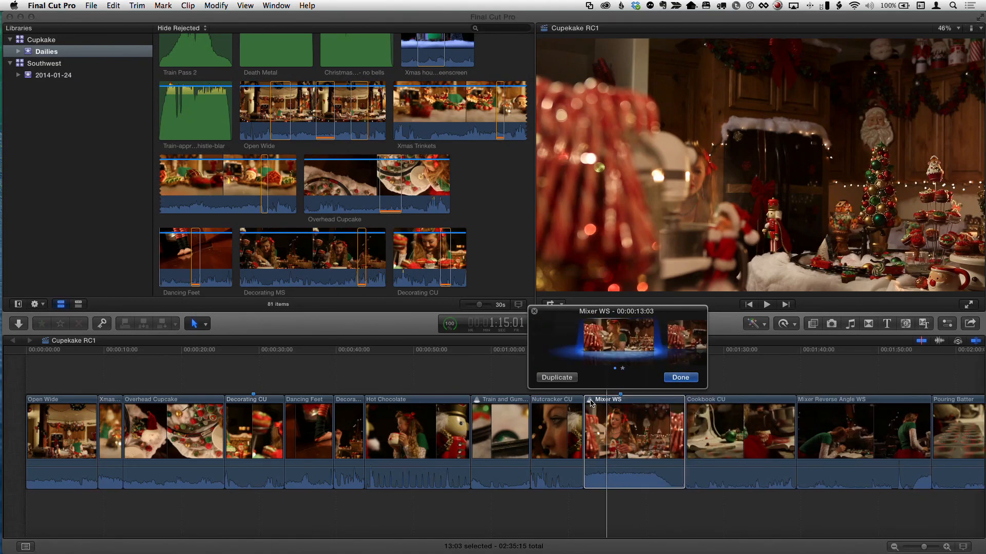
{"action": "left_click", "coordinate": [679, 376]}
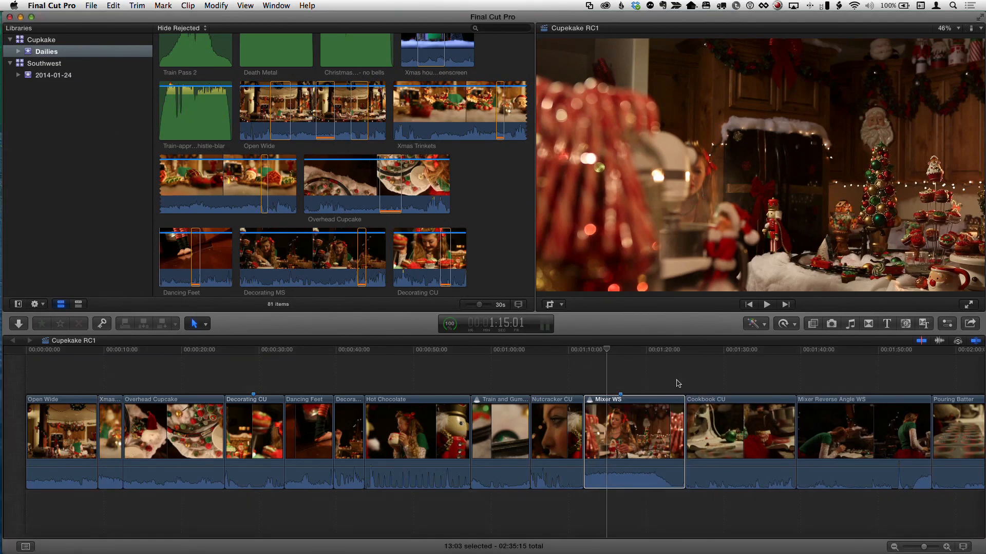